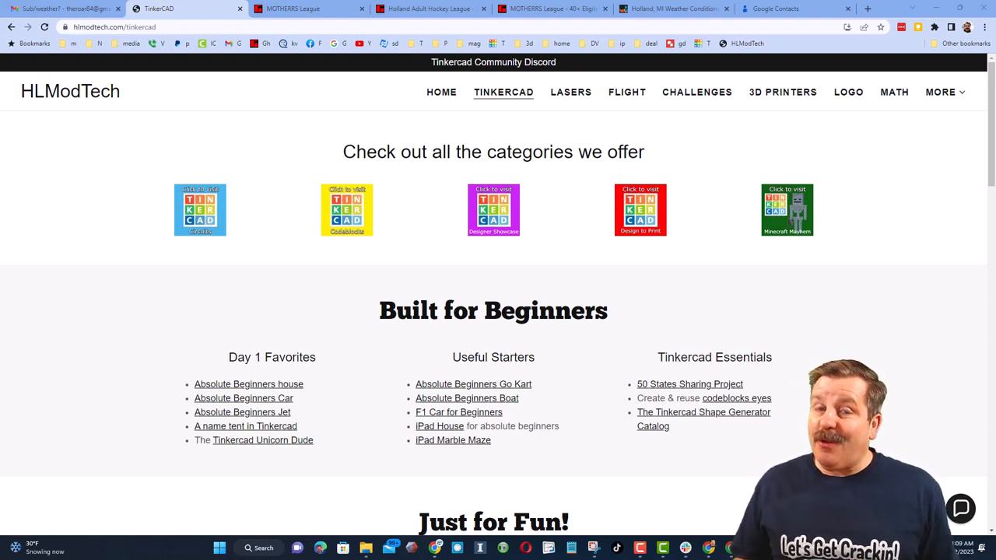
Step: Bring up the blue donut-shop container design with counter stools, menu board and side staircase
click(187, 9)
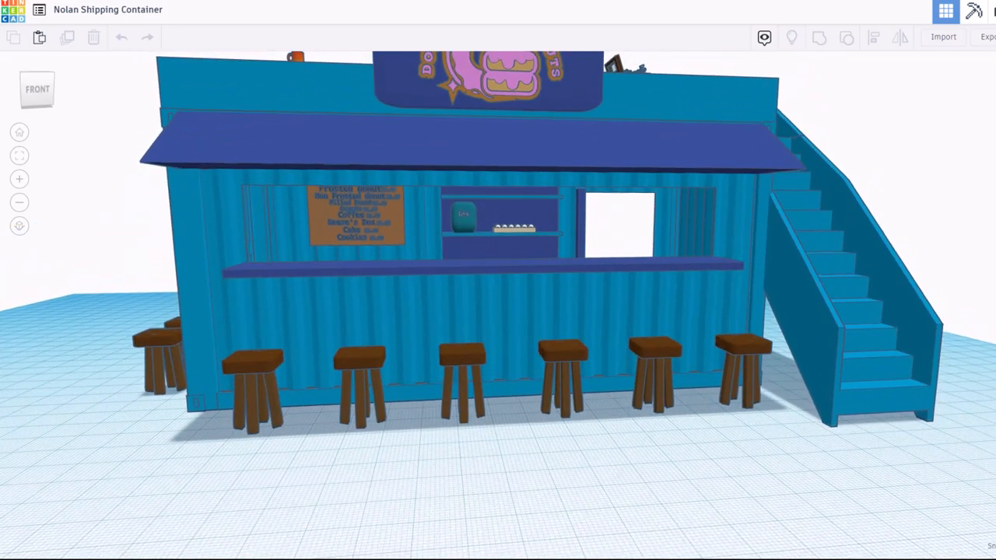
click(356, 216)
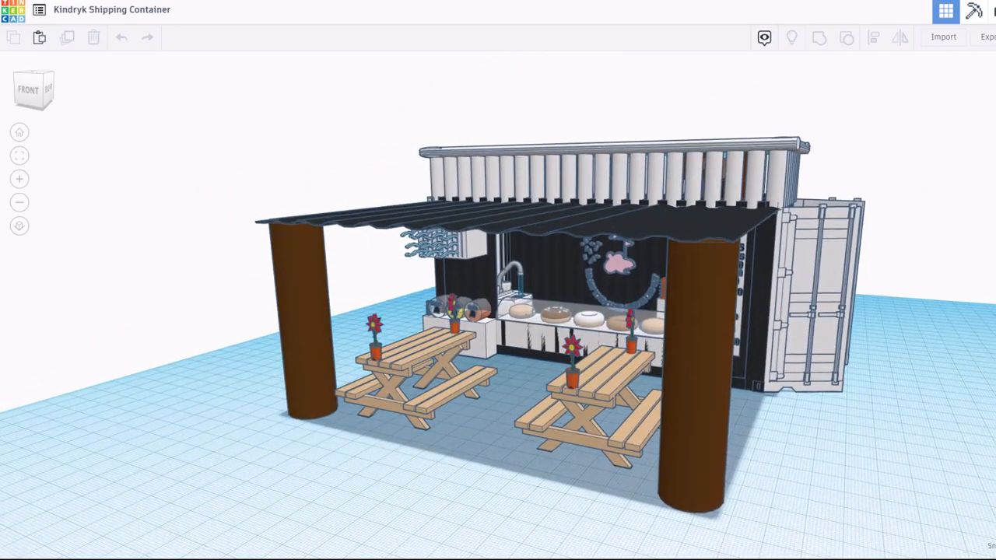
Step: Open the dark container bakery design with picnic tables, flowers and the wavy awning
click(618, 273)
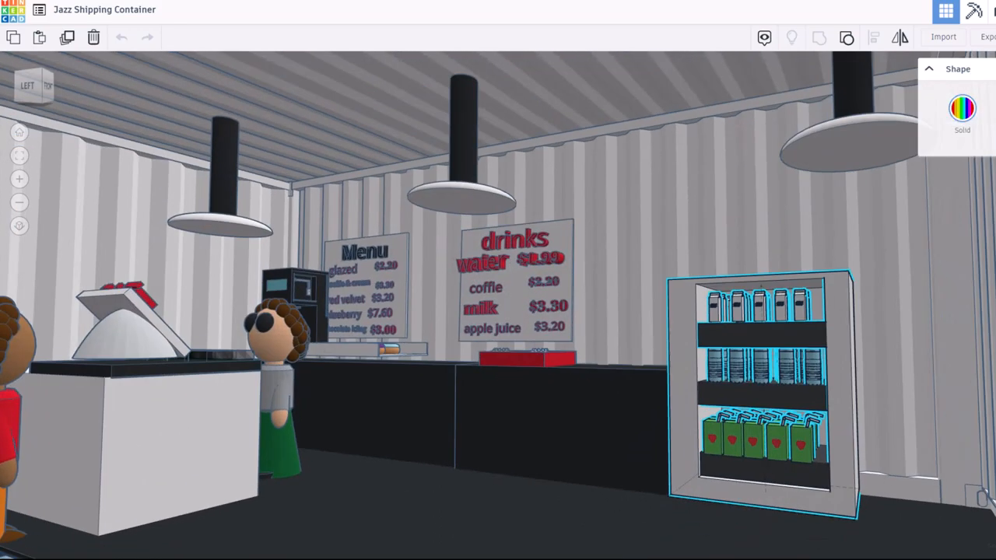
Step: View the container shop interior with its menu boards, hanging lamps and drinks fridge
drag(498, 311, 544, 280)
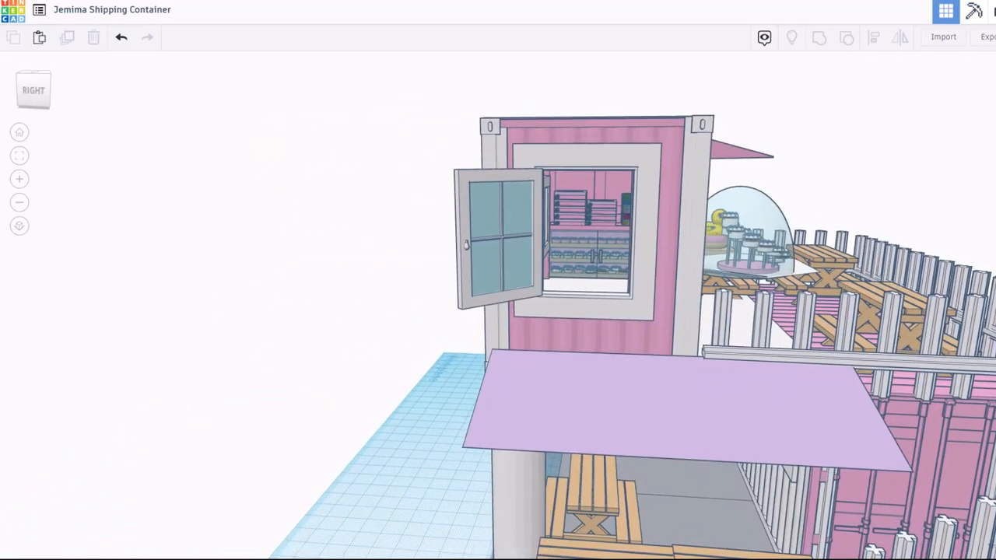
Step: Open the pink container shop design with lilac awning, picnic tables and long fence
click(599, 249)
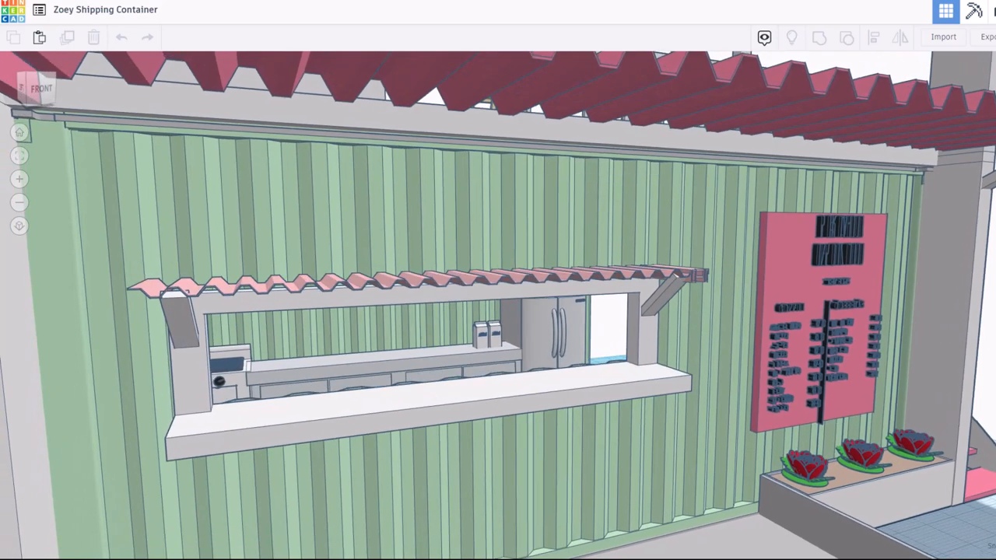
Step: Orbit the green container shop toward its serving window and pink menu board
drag(498, 311, 467, 280)
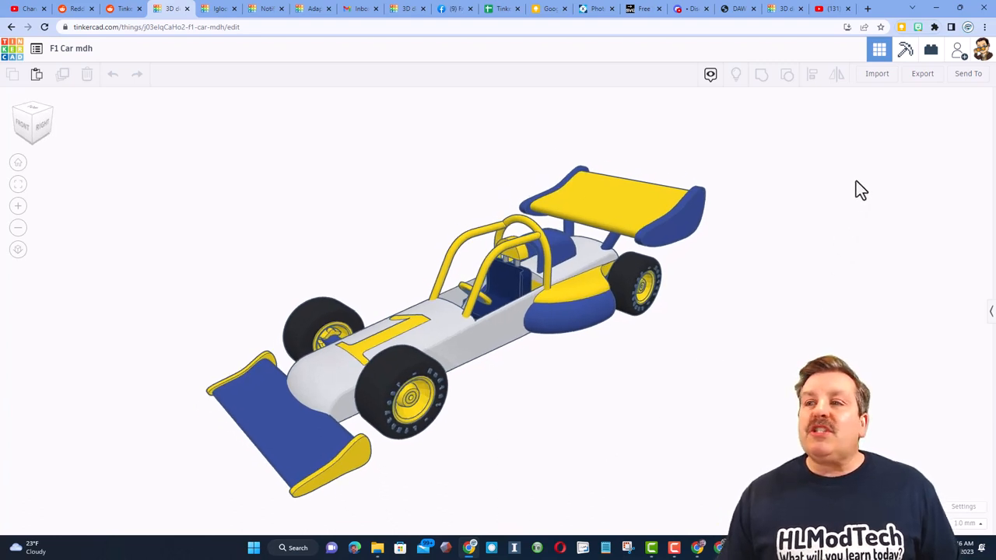
Step: Show the winged yellow, blue and white F1 Car mdh model in the editor
click(957, 49)
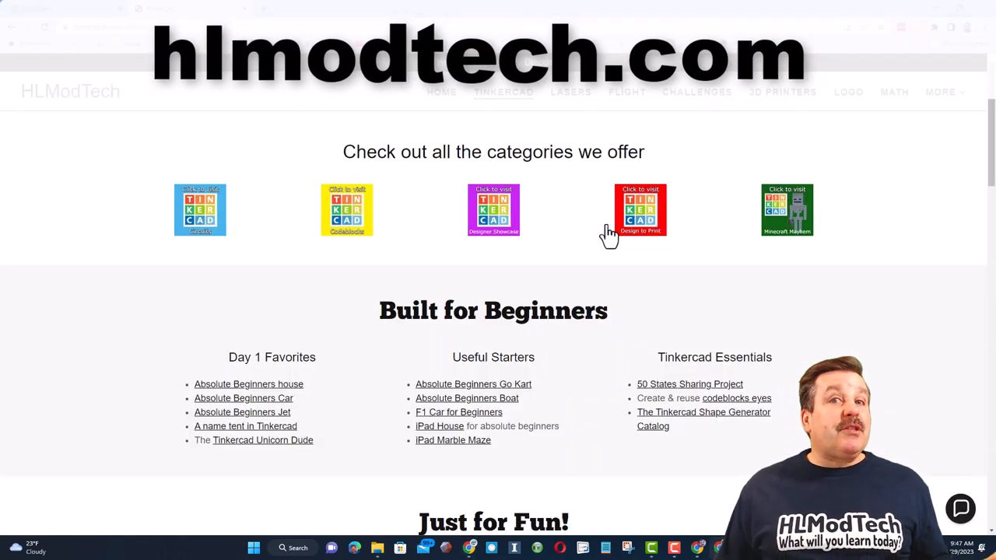
mouse_move(256, 180)
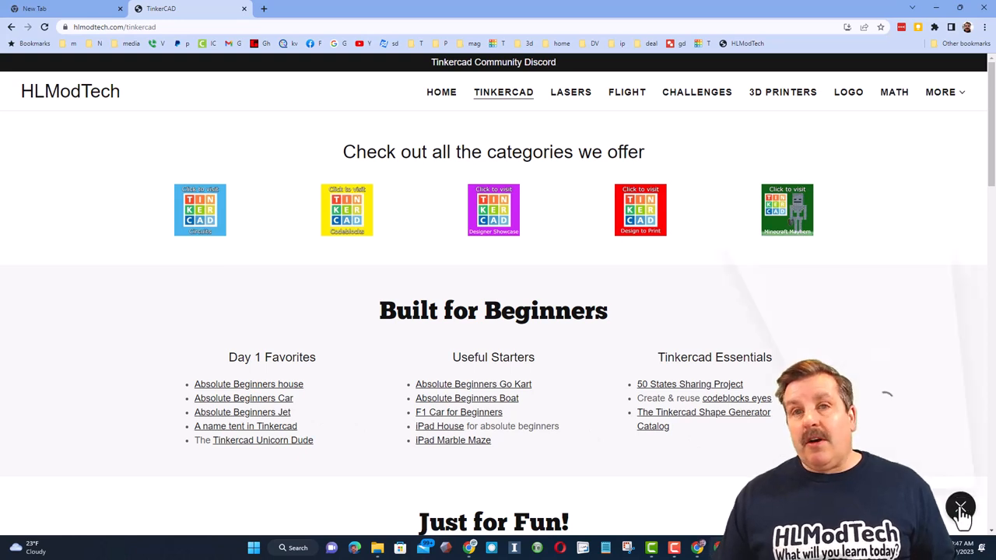
Step: Open and close the Contact Us chat, then open the Tinkercad Community Discord invite
click(961, 510)
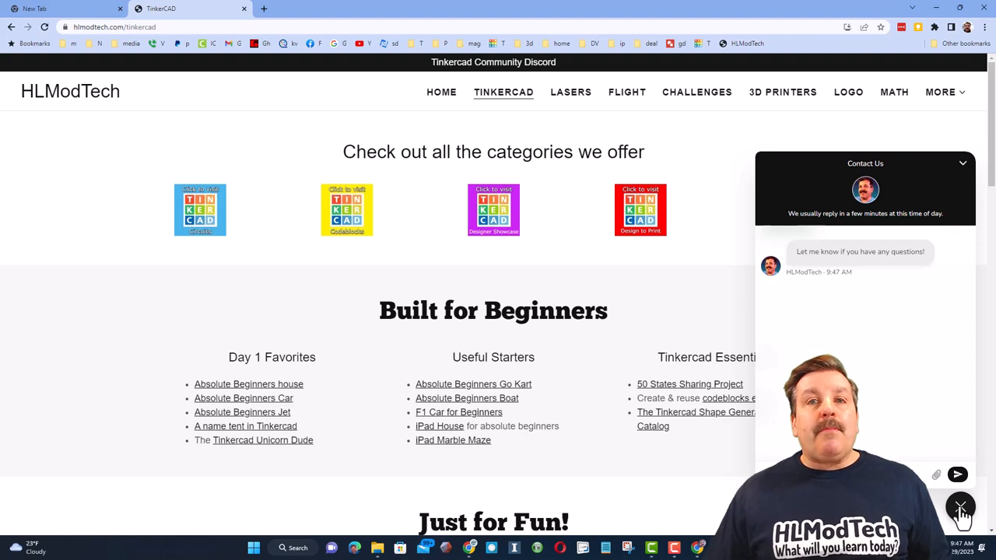
click(961, 506)
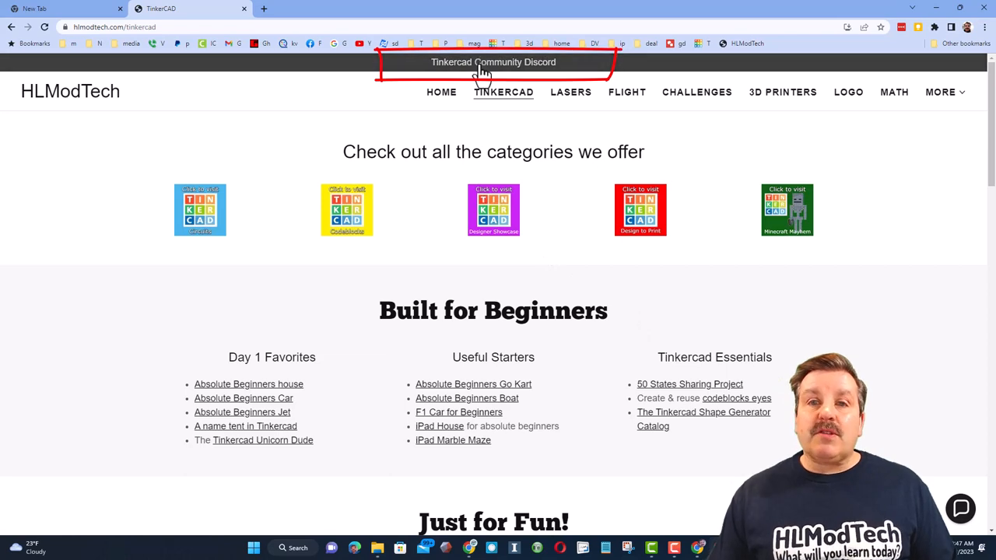
click(493, 63)
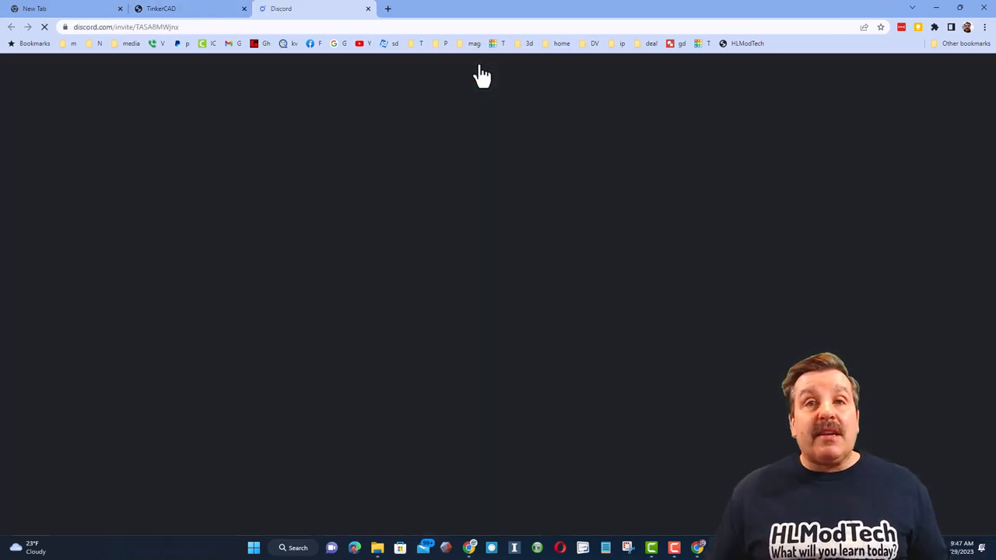